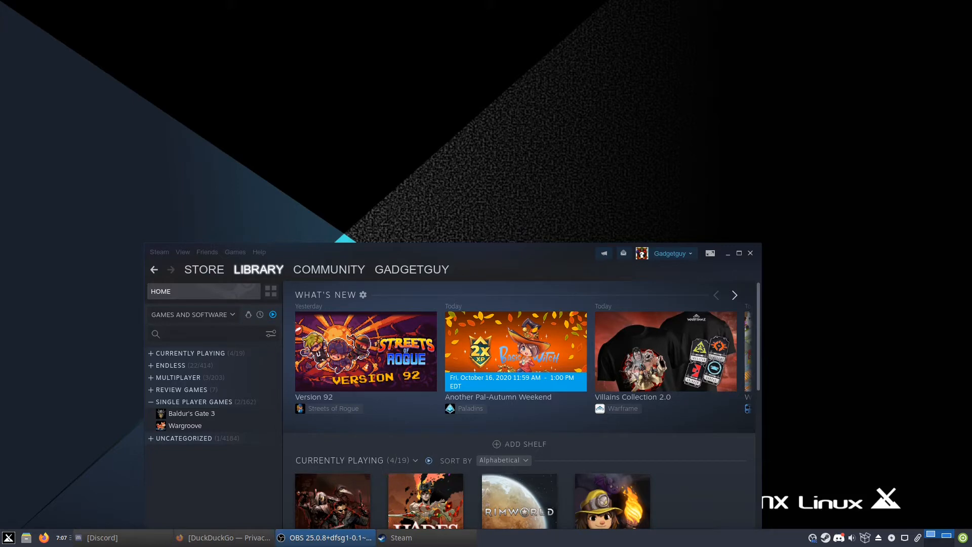
Bring Firefox with the DuckDuckGo home page to the front over Steam
{"action": "left_click", "coordinate": [230, 536]}
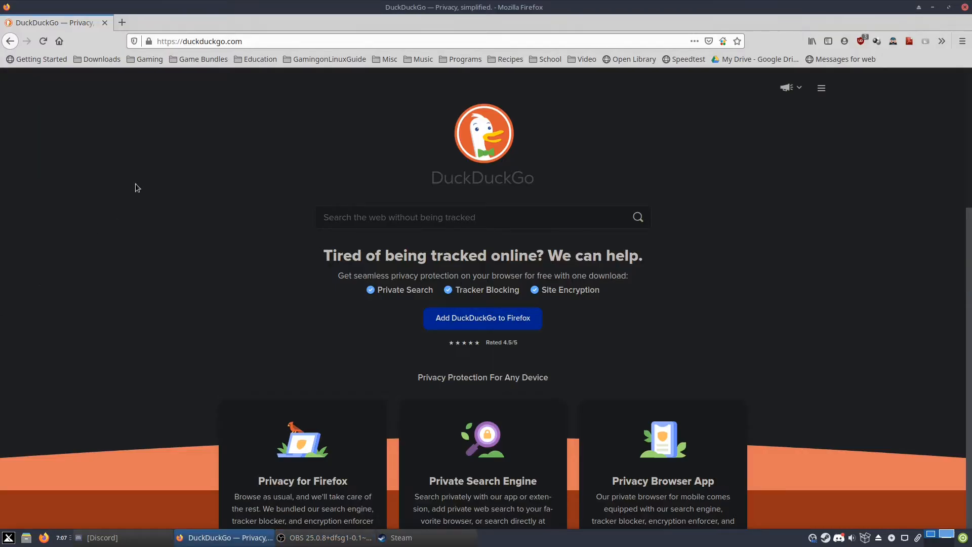
Search DuckDuckGo for 'glorious eggroll proton' and open the proton-ge-custom GitHub result
{"action": "left_click", "coordinate": [421, 217]}
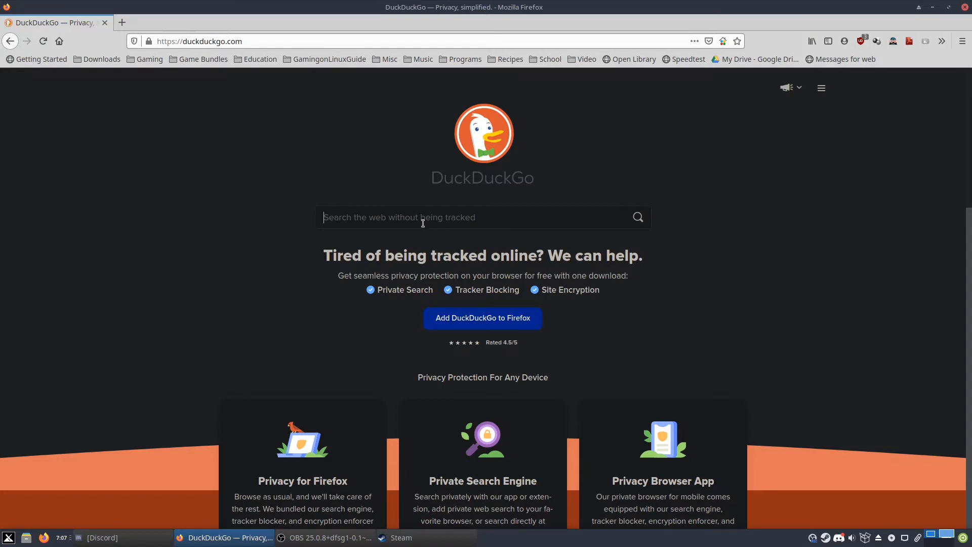
{"action": "type", "text": "glorious eggroll proton"}
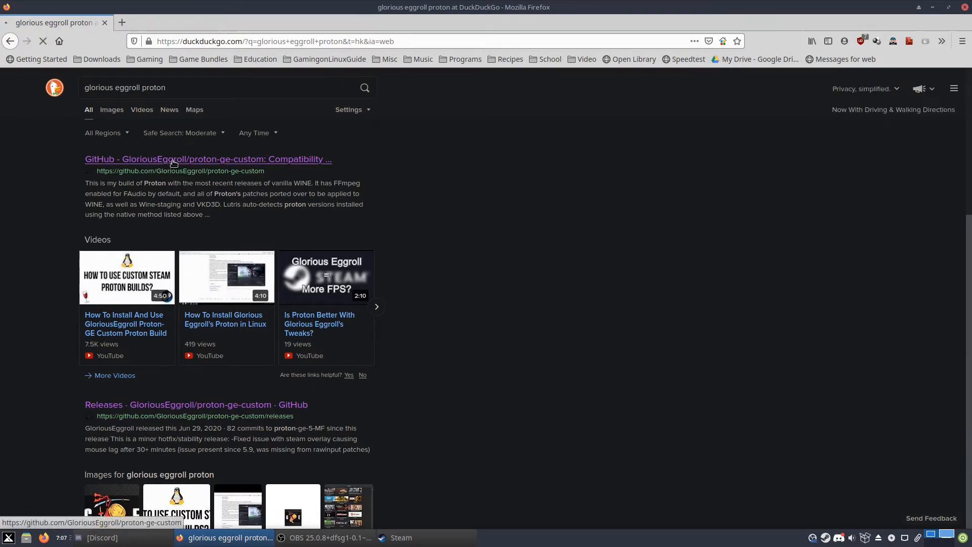
{"action": "left_click", "coordinate": [209, 160]}
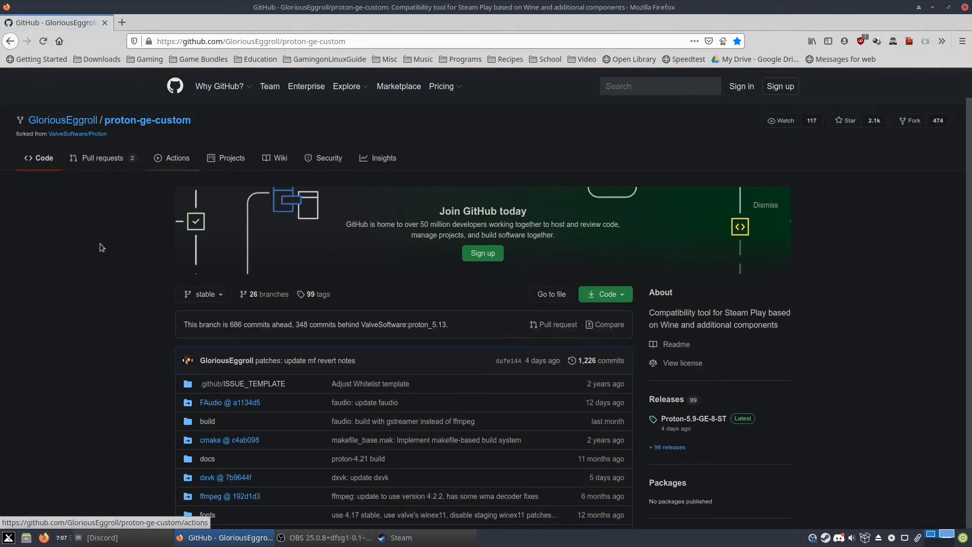
Open the Proton-5.9-GE-8-ST release and start downloading Proton-5.9-GE-8-ST.tar.gz from Assets
{"action": "scroll", "scroll_direction": "down", "scroll_amount": 3}
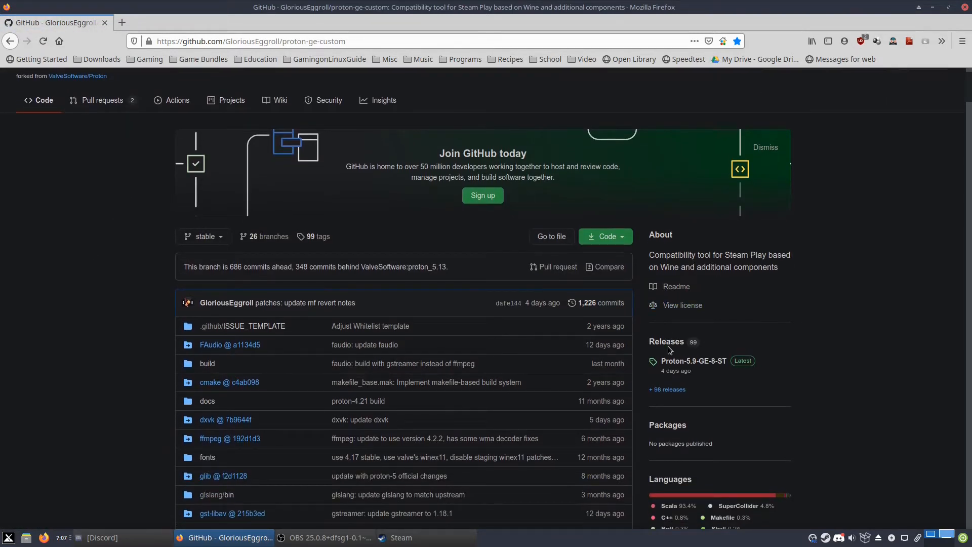
{"action": "left_click", "coordinate": [667, 341]}
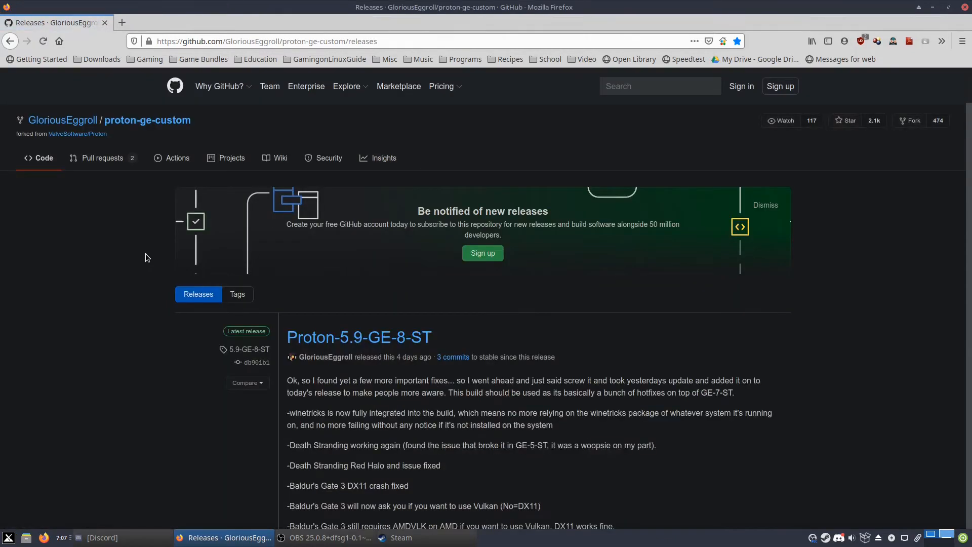
{"action": "scroll", "scroll_direction": "down", "scroll_amount": 3}
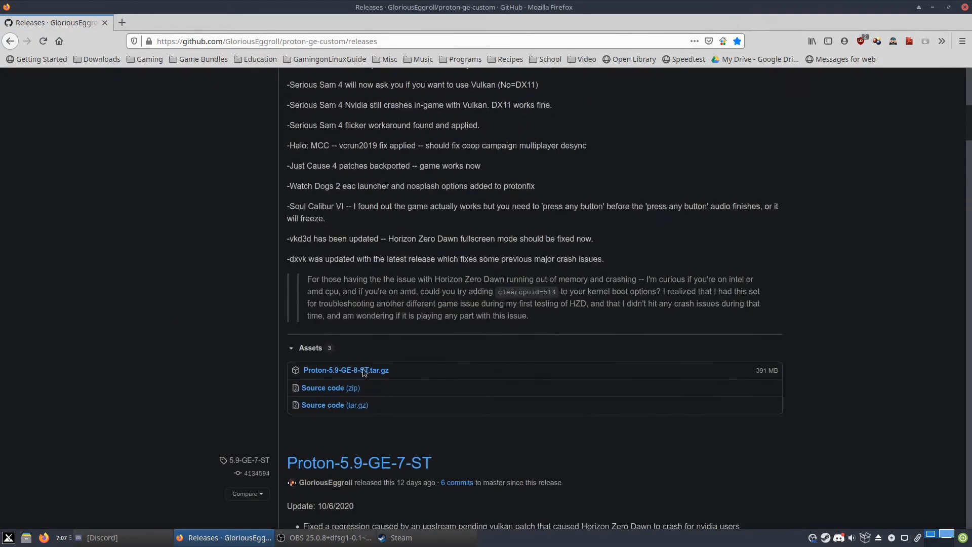
{"action": "mouse_move", "coordinate": [314, 382]}
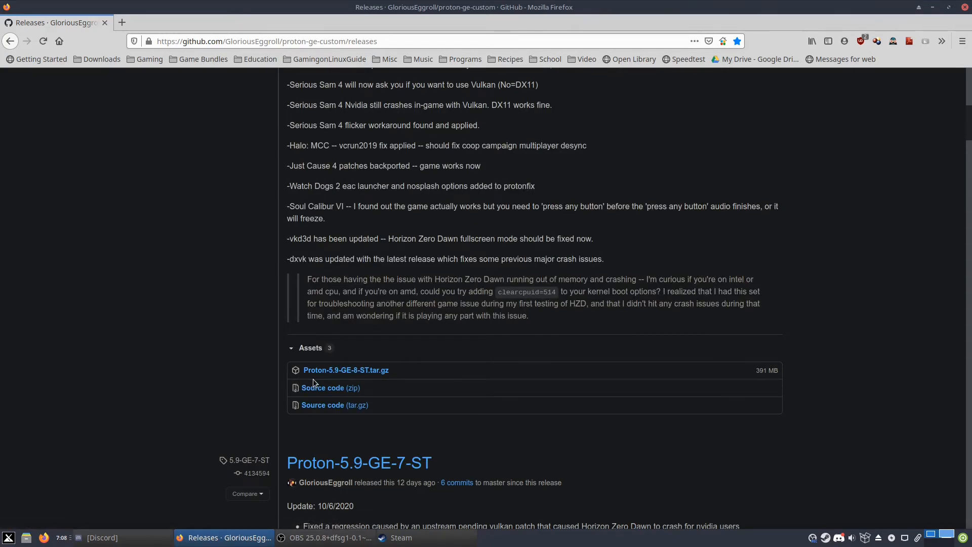
{"action": "mouse_move", "coordinate": [330, 388]}
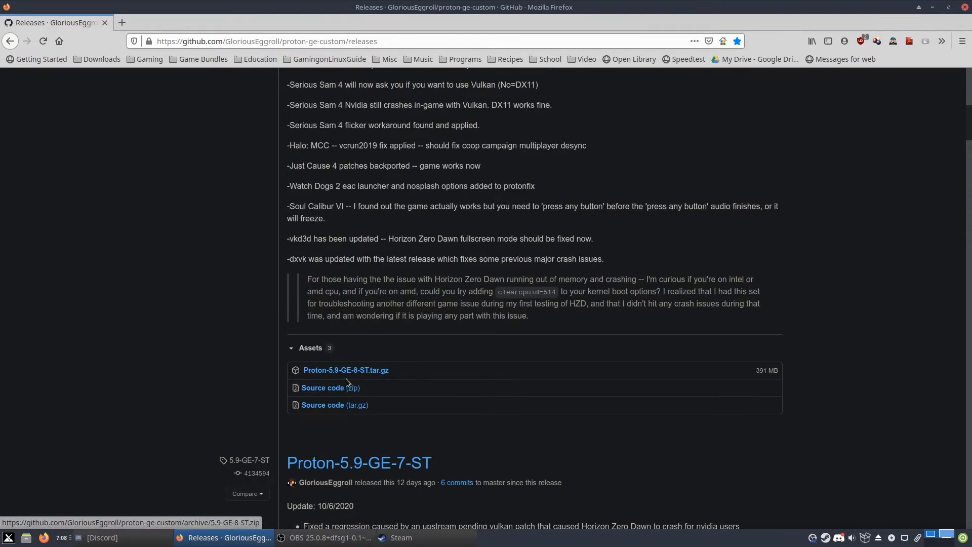
{"action": "mouse_move", "coordinate": [346, 371]}
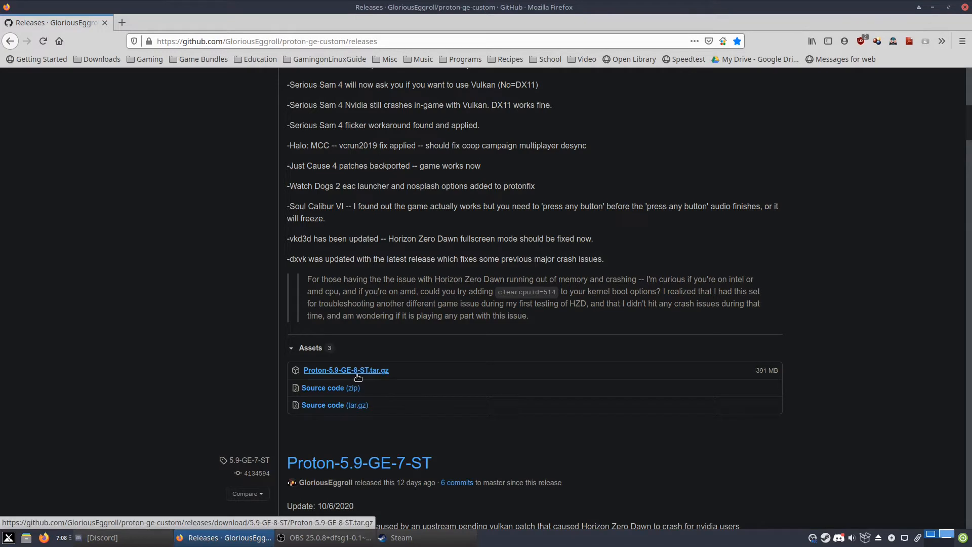
{"action": "left_click", "coordinate": [345, 370]}
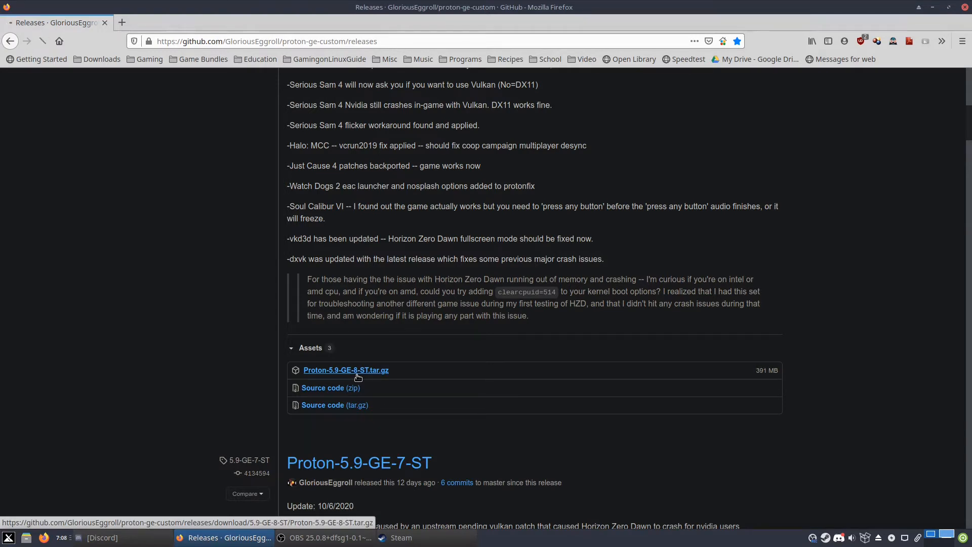
Save Proton-5.9-GE-8-ST.tar.gz to the Desktop, replacing the existing copy
{"action": "left_click", "coordinate": [345, 370]}
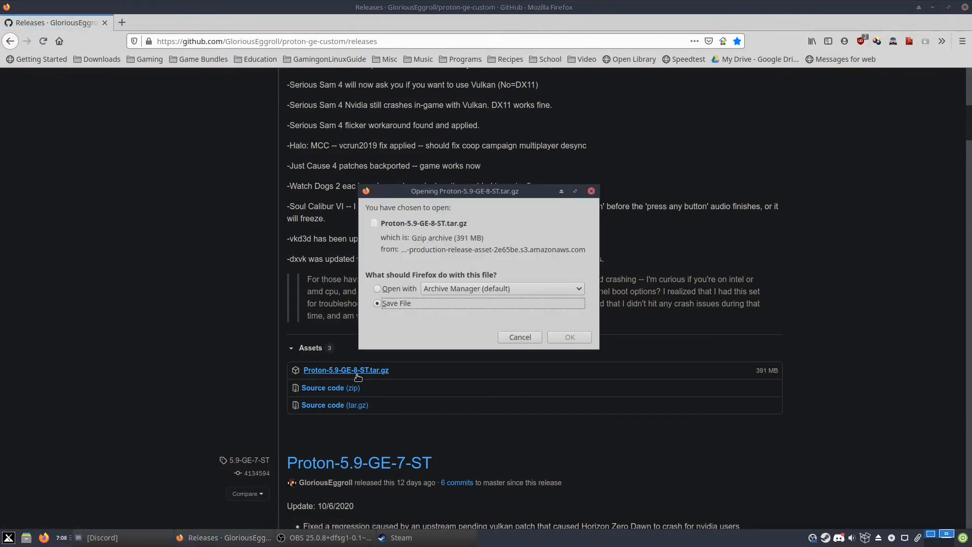
{"action": "mouse_move", "coordinate": [568, 336]}
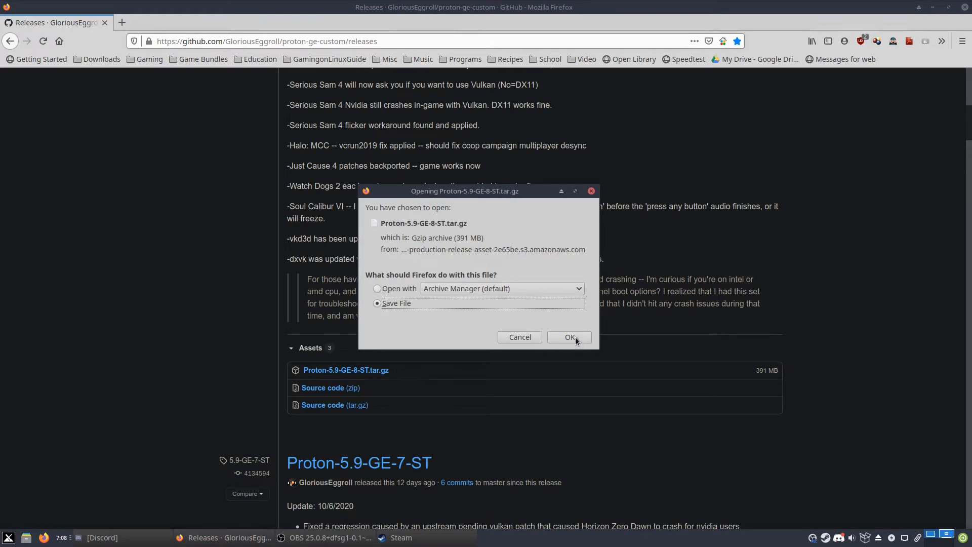
{"action": "left_click", "coordinate": [569, 336]}
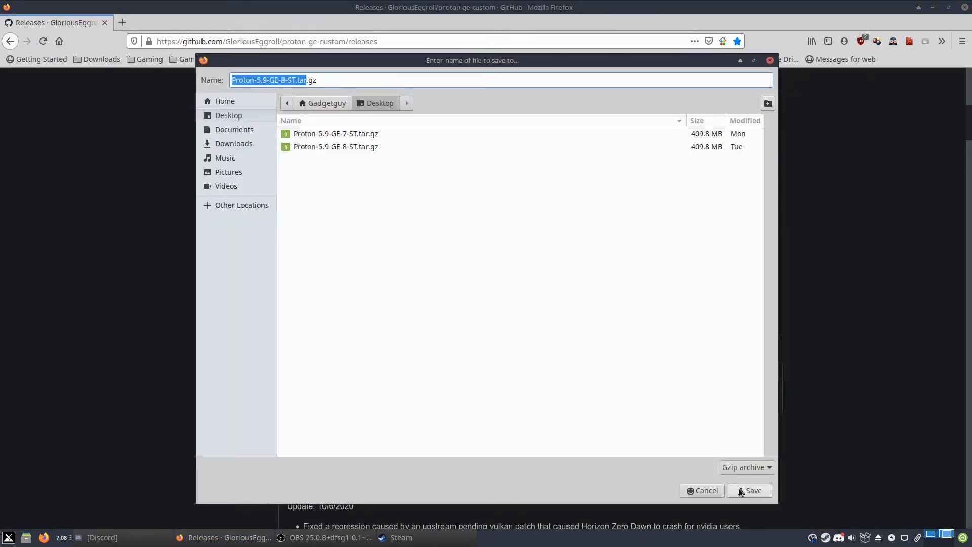
{"action": "left_click", "coordinate": [754, 490]}
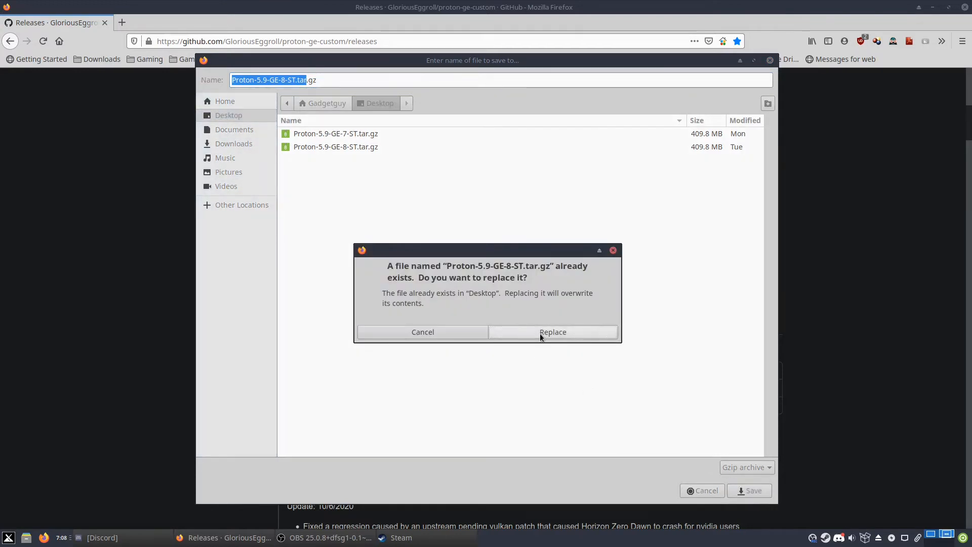
{"action": "left_click", "coordinate": [552, 332]}
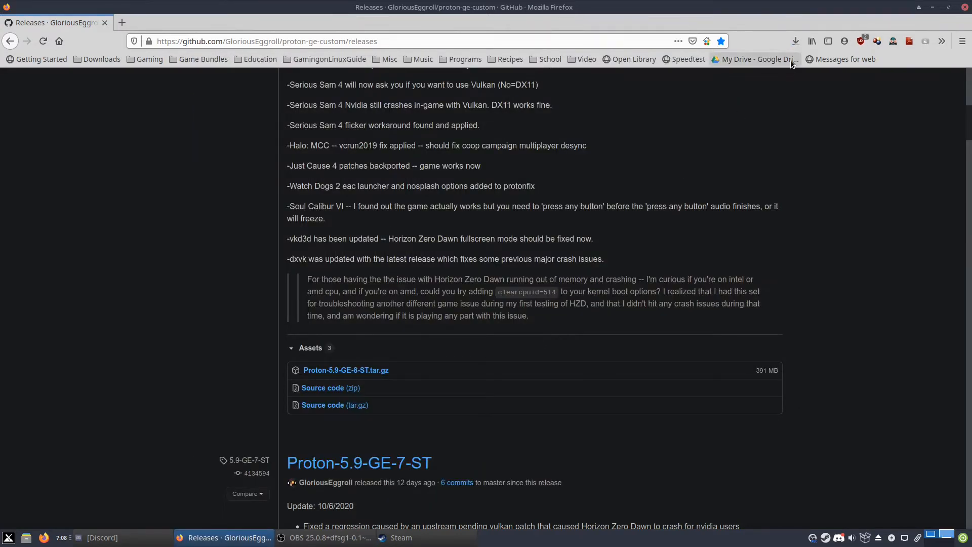
{"action": "mouse_move", "coordinate": [796, 40]}
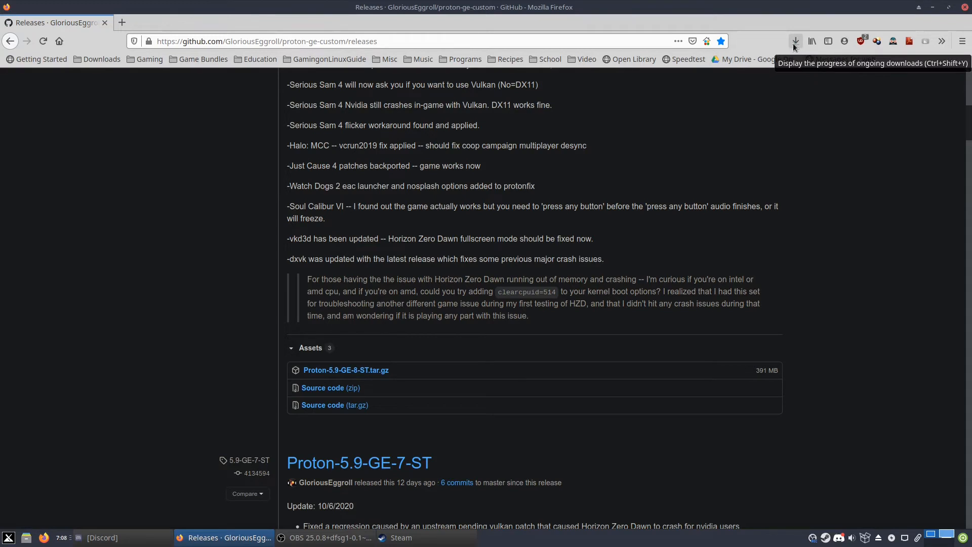
Show the downloads panel with Proton-5.9-GE-8-ST.tar.gz at about 195 of 391 MB
{"action": "left_click", "coordinate": [796, 41]}
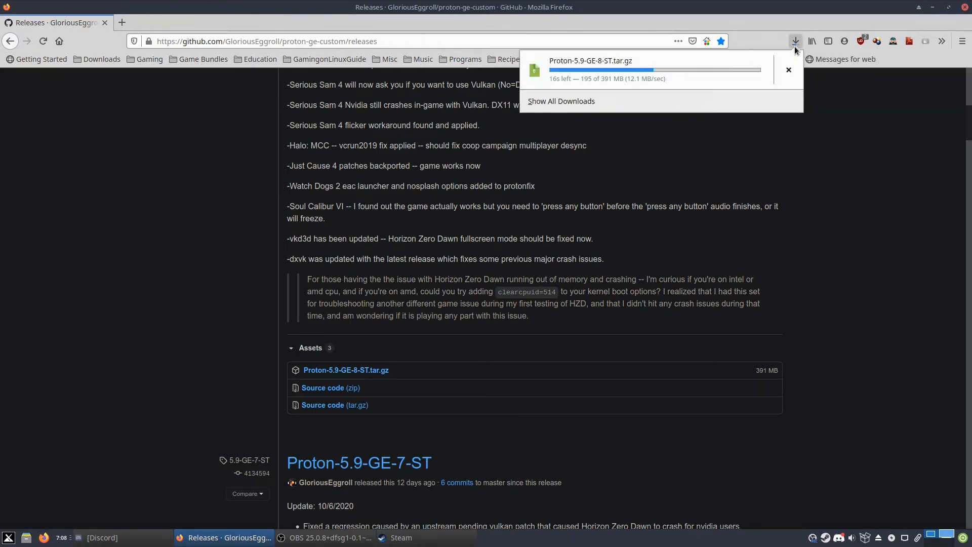
{"action": "mouse_move", "coordinate": [796, 41]}
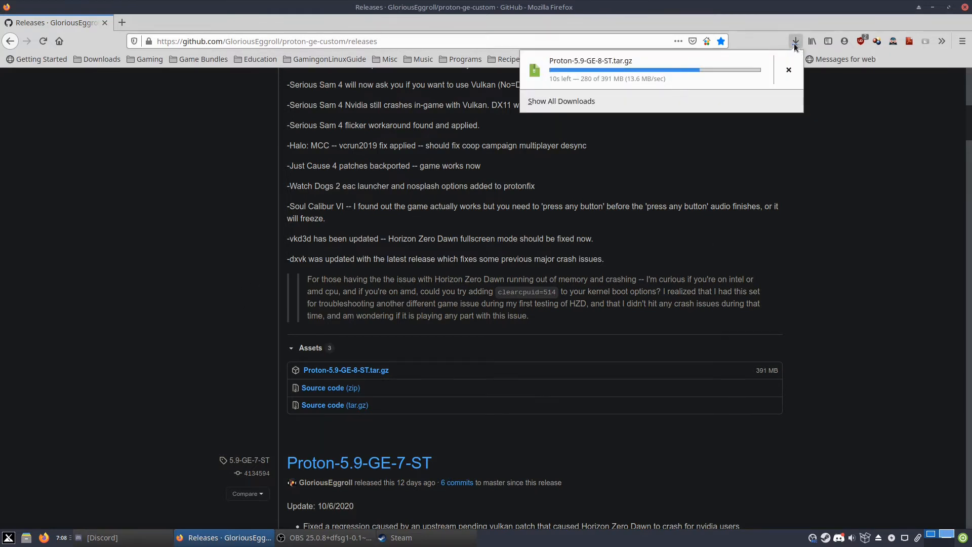
{"action": "mouse_move", "coordinate": [778, 20]}
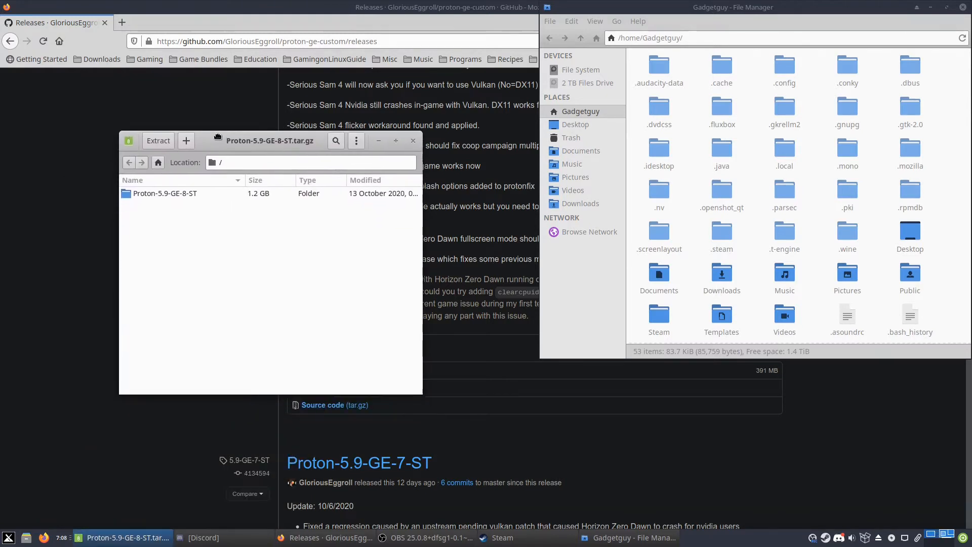
Reveal hidden folders in the home folder and open .steam
{"action": "left_click_drag", "start_coordinate": [269, 140], "coordinate": [269, 118]}
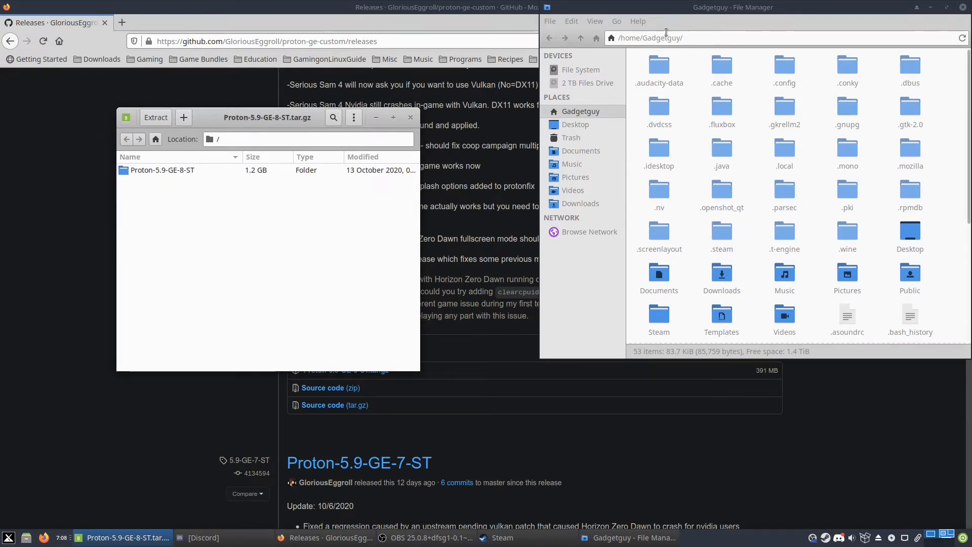
{"action": "left_click", "coordinate": [594, 20]}
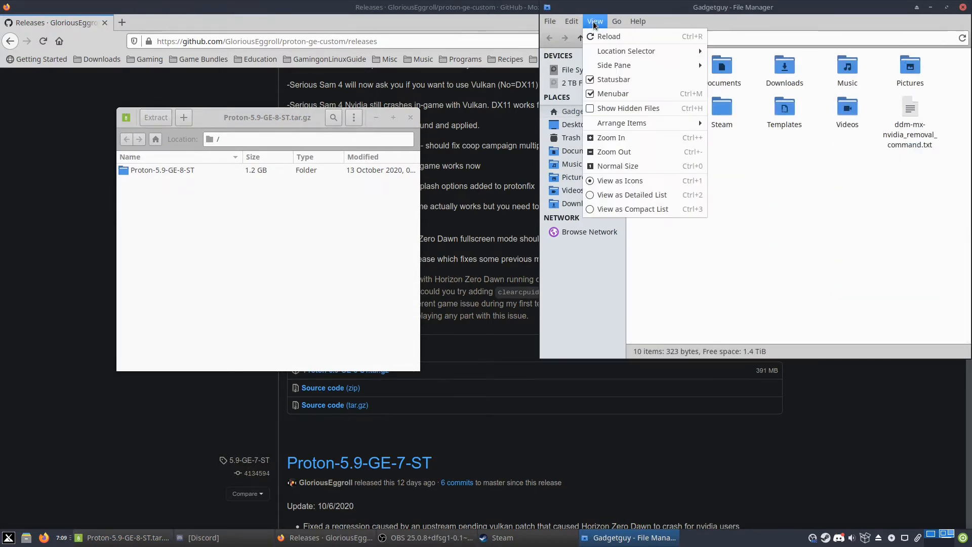
{"action": "left_click", "coordinate": [629, 109]}
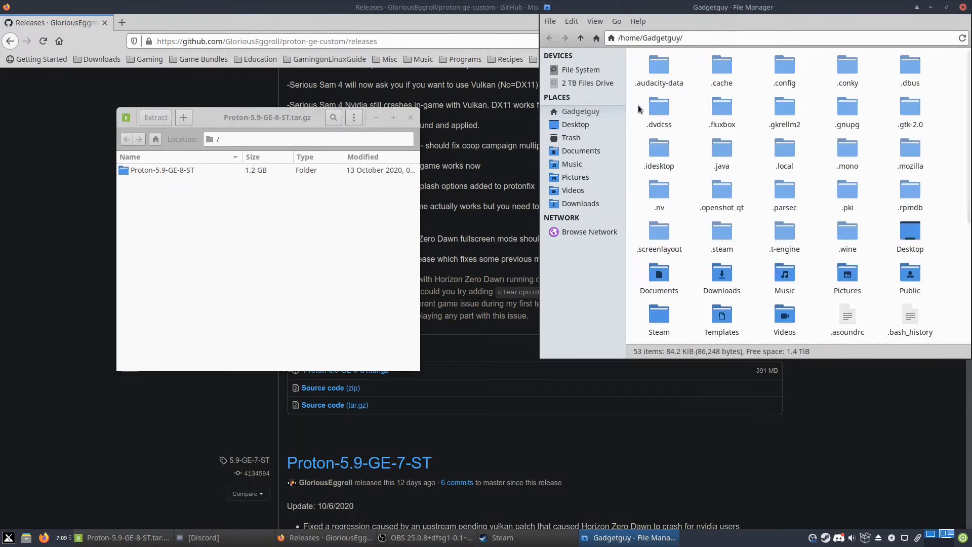
{"action": "left_click", "coordinate": [721, 232]}
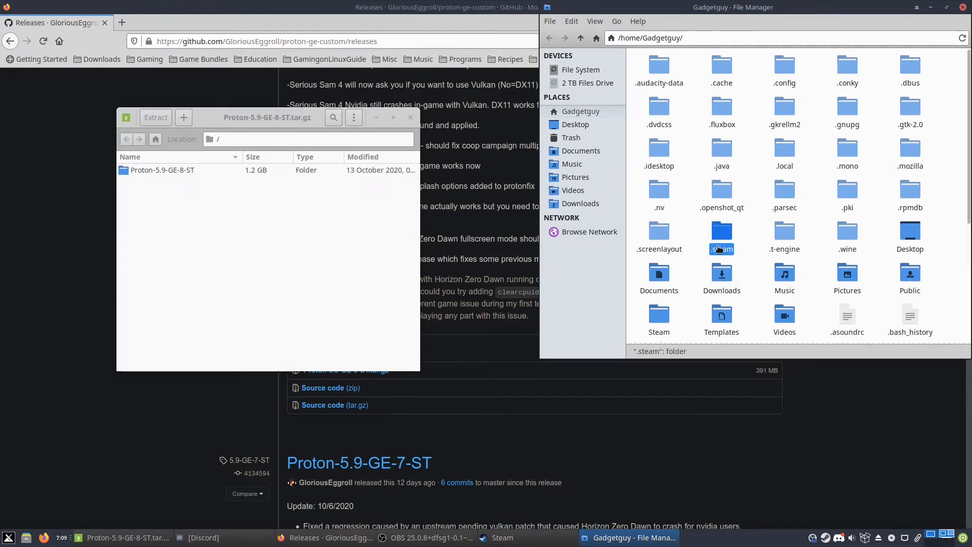
{"action": "double_click", "coordinate": [721, 233]}
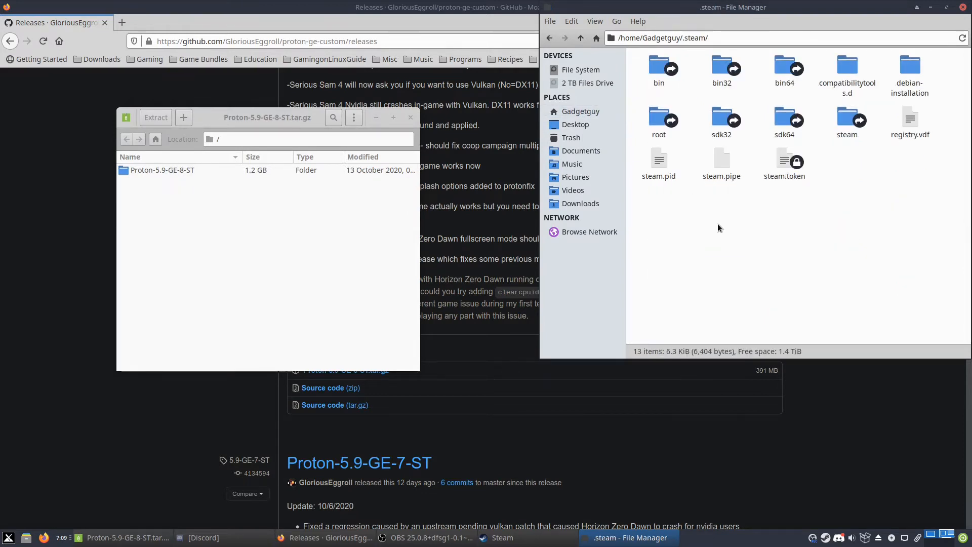
Open the steam folder and then its compatibilitytools.d folder
{"action": "left_click", "coordinate": [847, 117]}
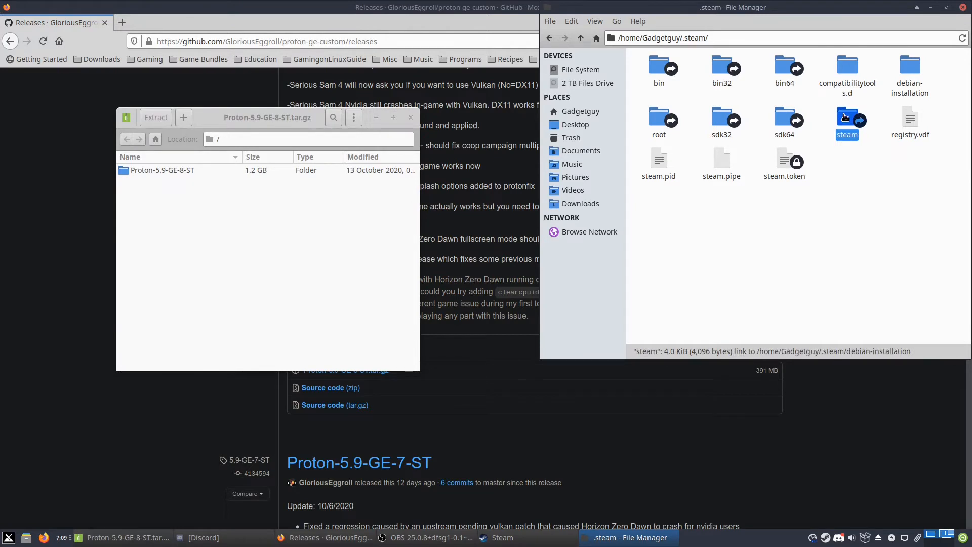
{"action": "double_click", "coordinate": [846, 118]}
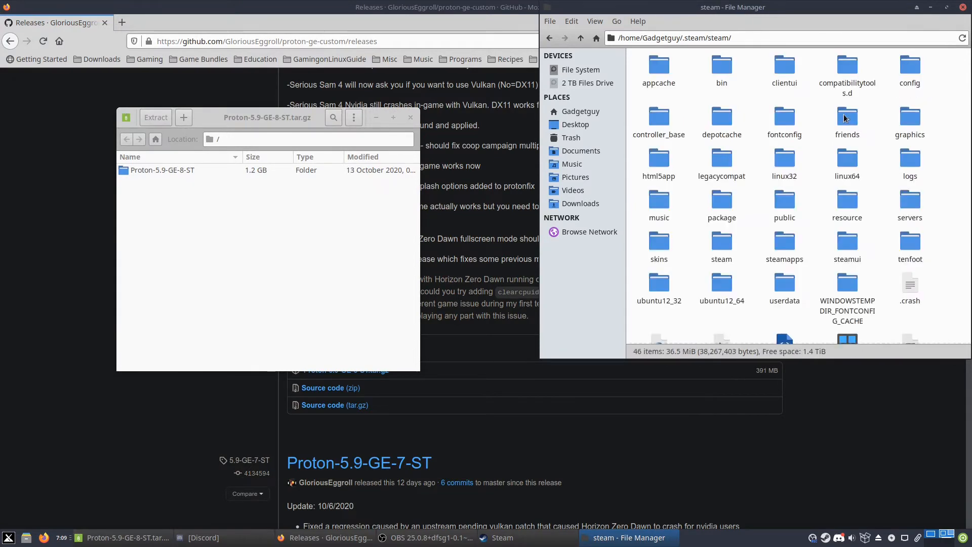
{"action": "mouse_move", "coordinate": [824, 112]}
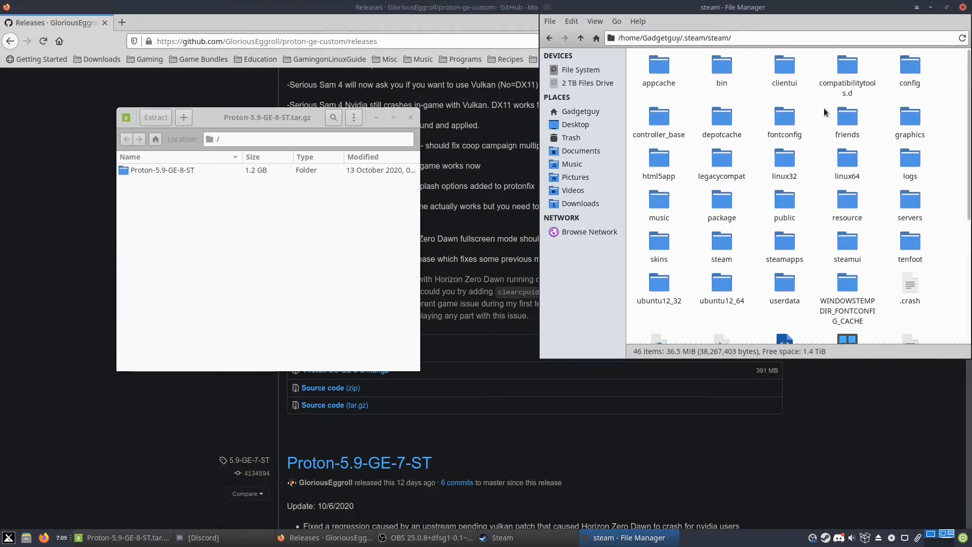
{"action": "left_click", "coordinate": [847, 64]}
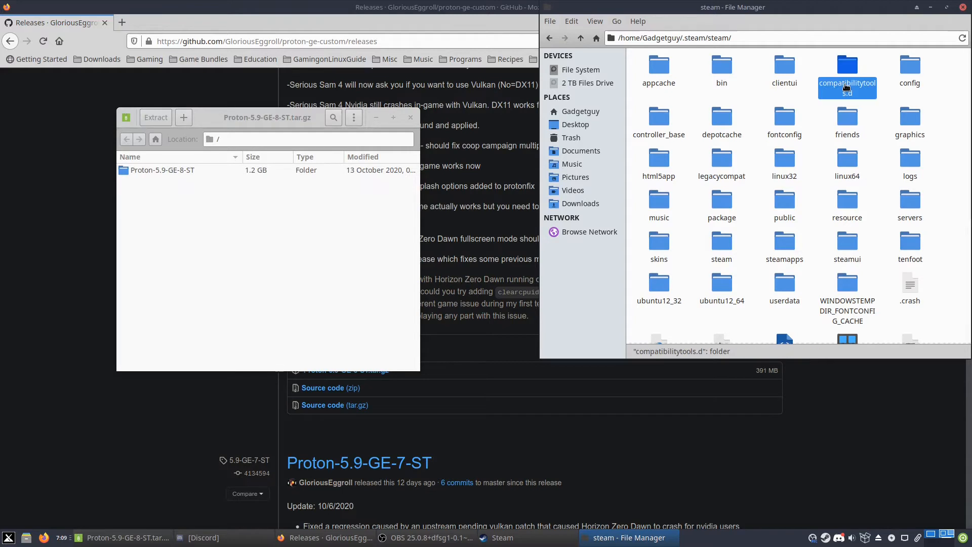
{"action": "right_click", "coordinate": [819, 115]}
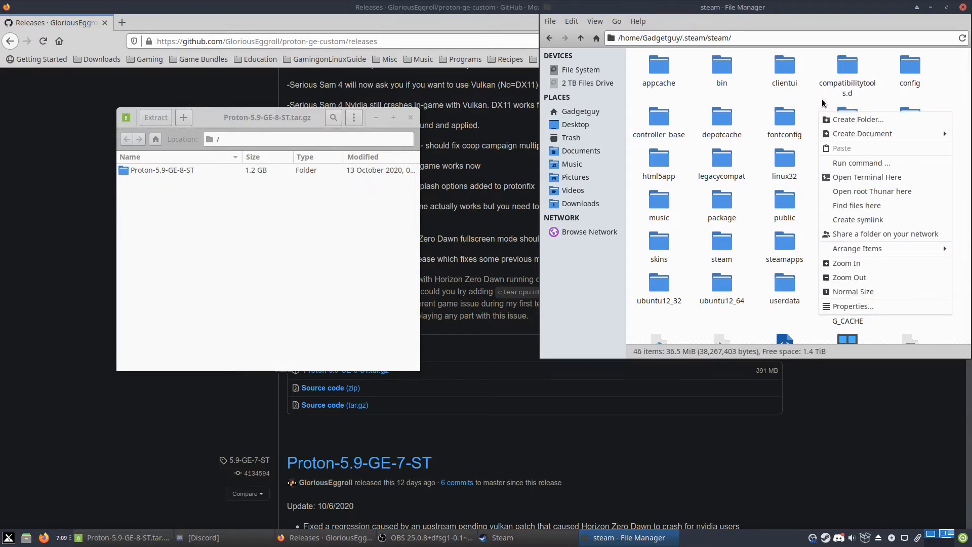
{"action": "left_click", "coordinate": [846, 68]}
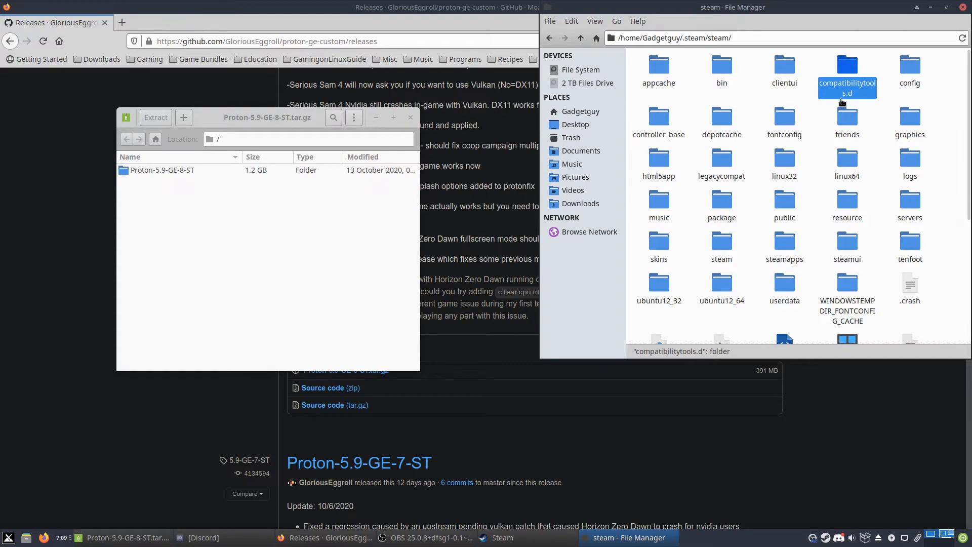
{"action": "mouse_move", "coordinate": [854, 74]}
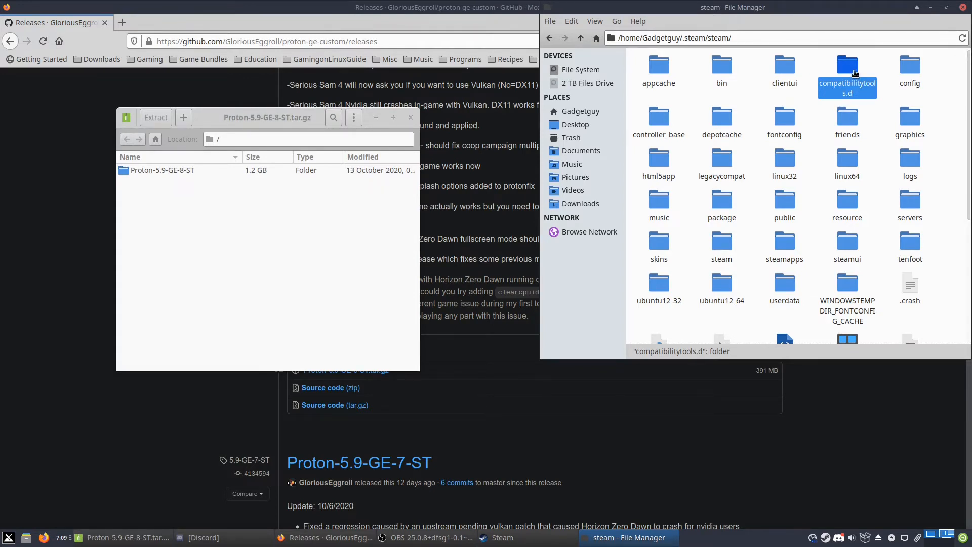
{"action": "double_click", "coordinate": [847, 65]}
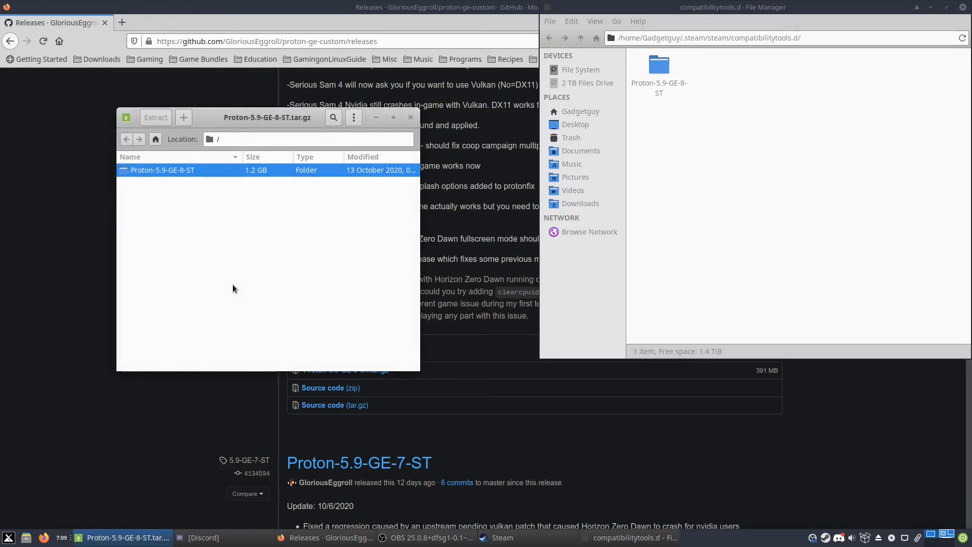
Drag Proton-5.9-GE-8-ST from the archive into compatibilitytools.d to extract it
{"action": "left_click", "coordinate": [155, 118]}
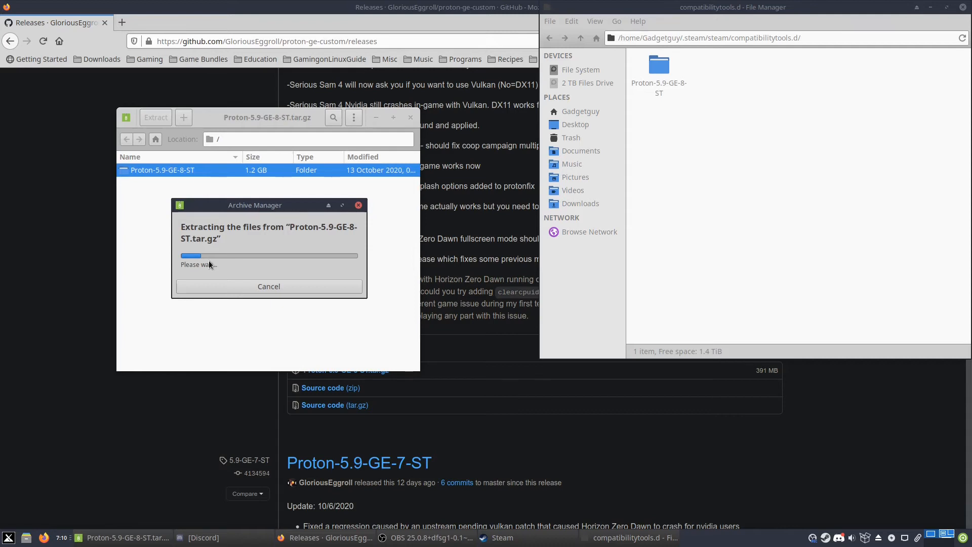
{"action": "mouse_move", "coordinate": [189, 186]}
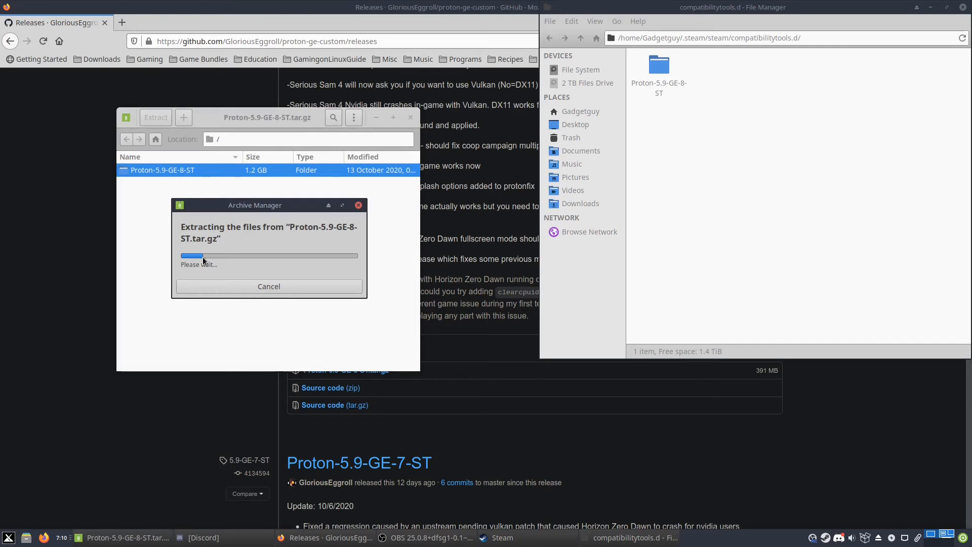
{"action": "mouse_move", "coordinate": [154, 315]}
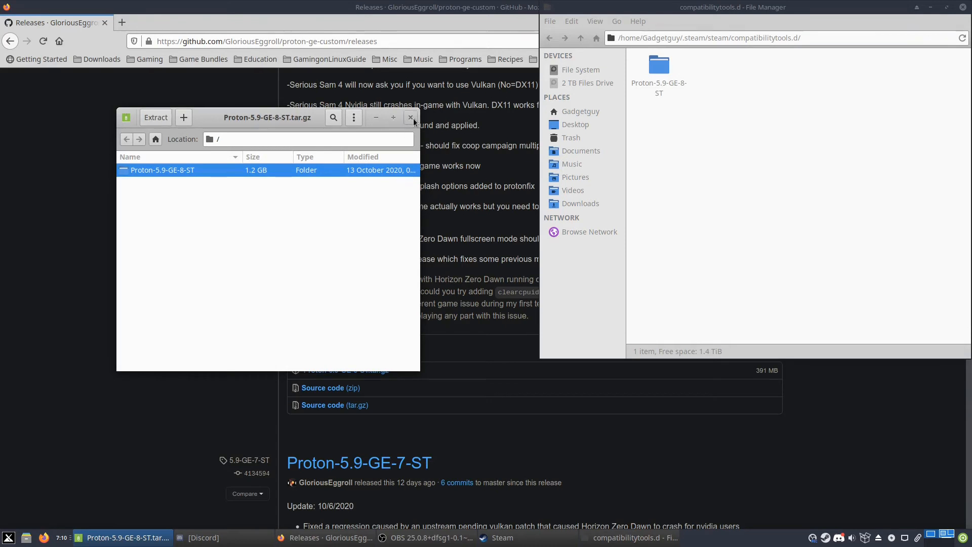
Close Archive Manager and exit Steam from the tray icon
{"action": "left_click", "coordinate": [411, 117]}
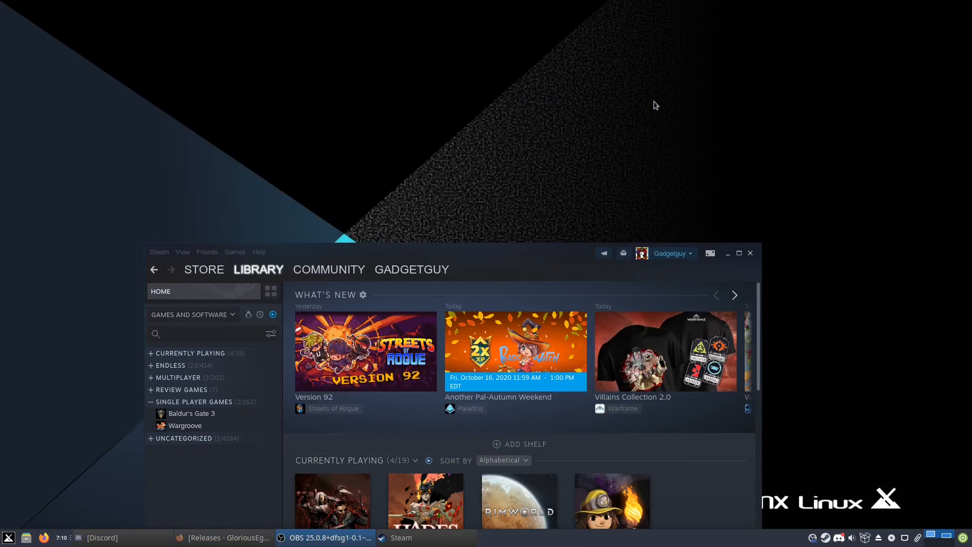
{"action": "mouse_move", "coordinate": [727, 453]}
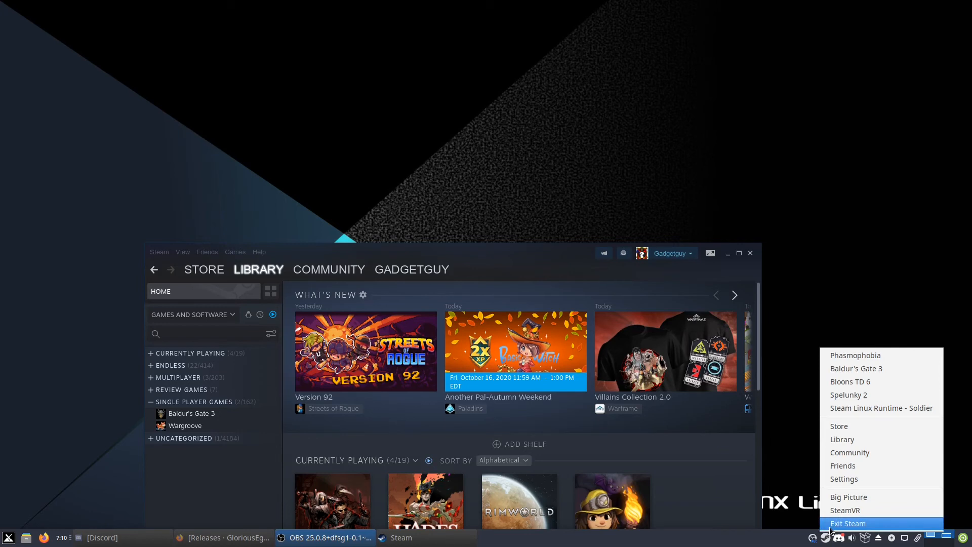
{"action": "left_click", "coordinate": [849, 524]}
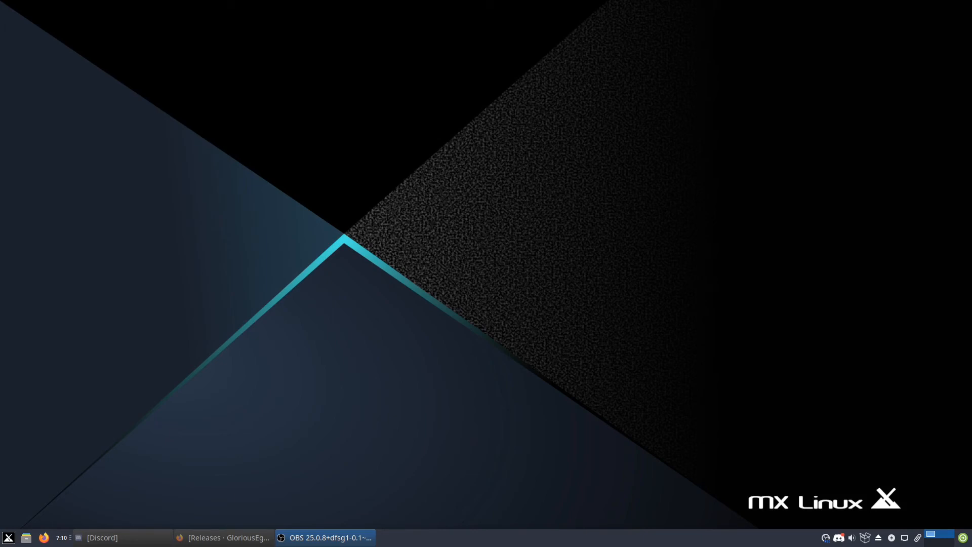
{"action": "mouse_move", "coordinate": [159, 318]}
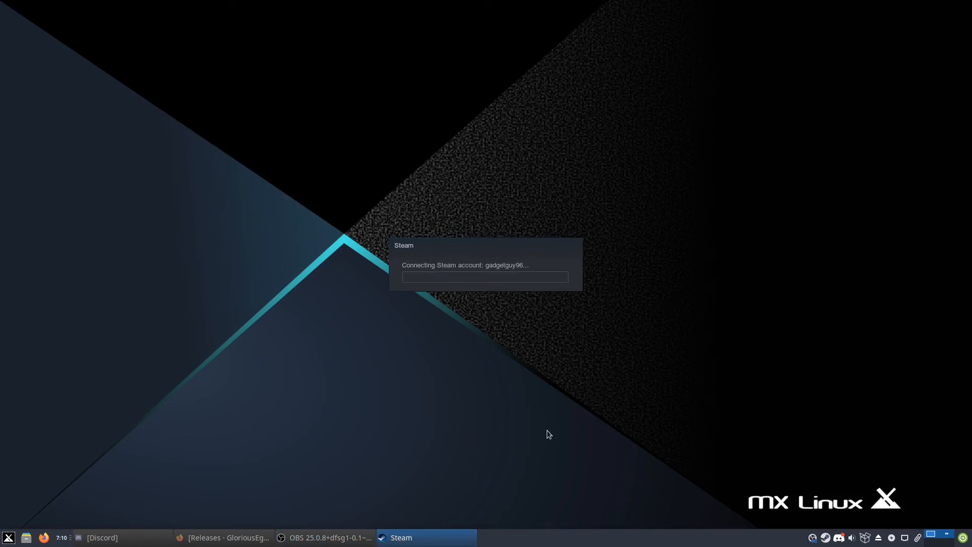
{"action": "mouse_move", "coordinate": [256, 188]}
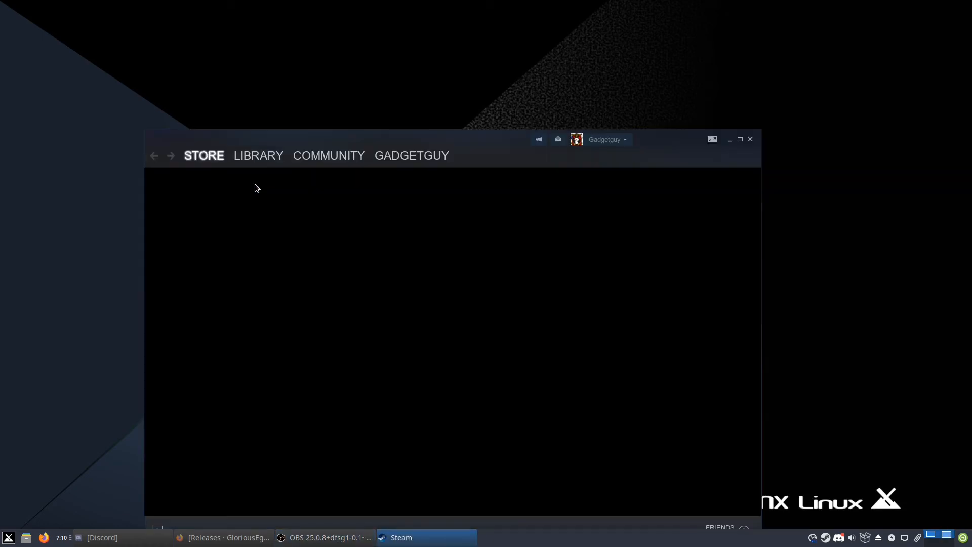
Switch relaunched Steam to the game library
{"action": "left_click", "coordinate": [258, 155]}
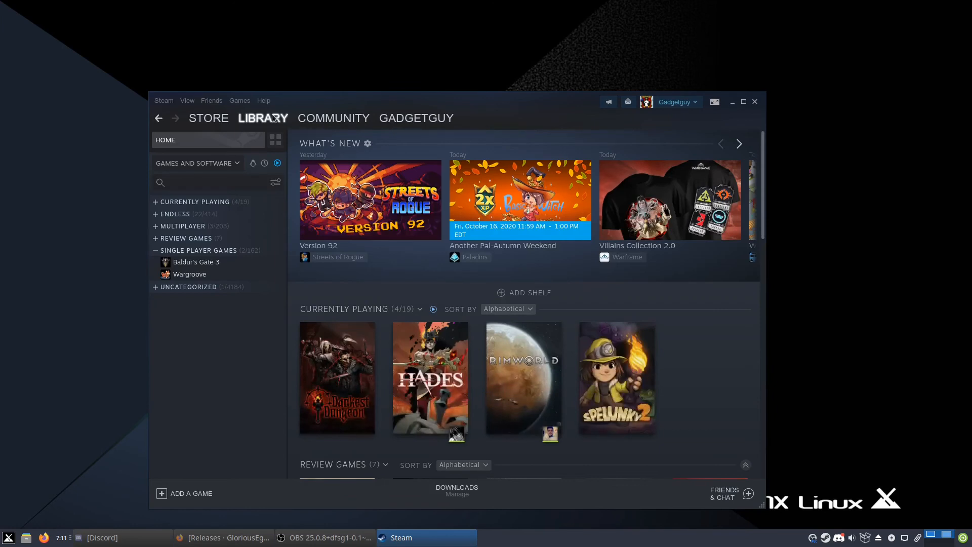
In Baldur's Gate 3 properties, force the Proton-5.9-GE-8-ST compatibility tool and close
{"action": "right_click", "coordinate": [194, 262]}
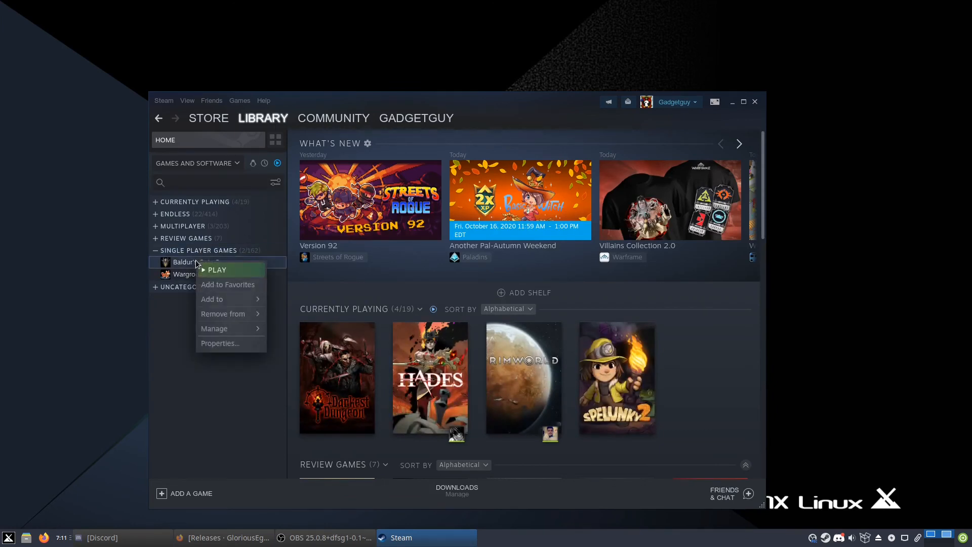
{"action": "left_click", "coordinate": [218, 344]}
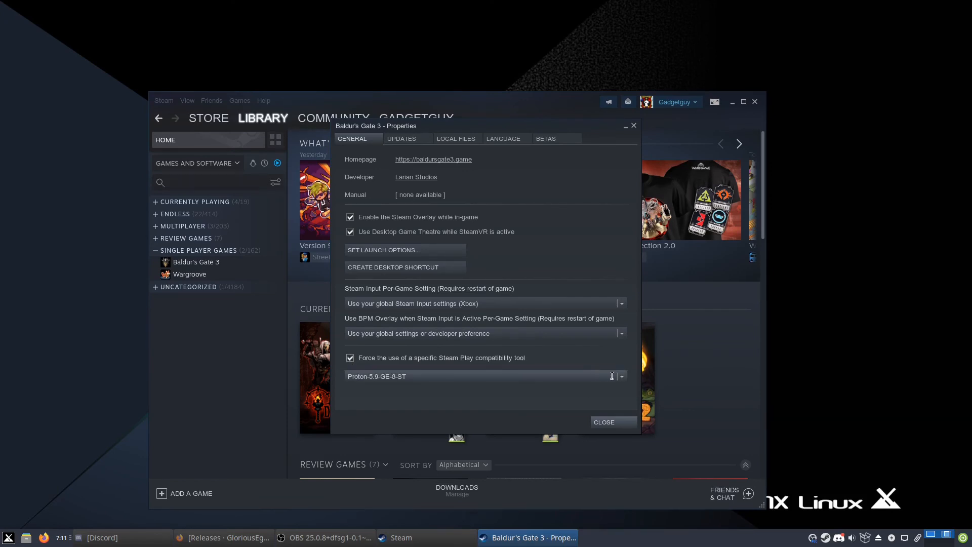
{"action": "left_click", "coordinate": [621, 376]}
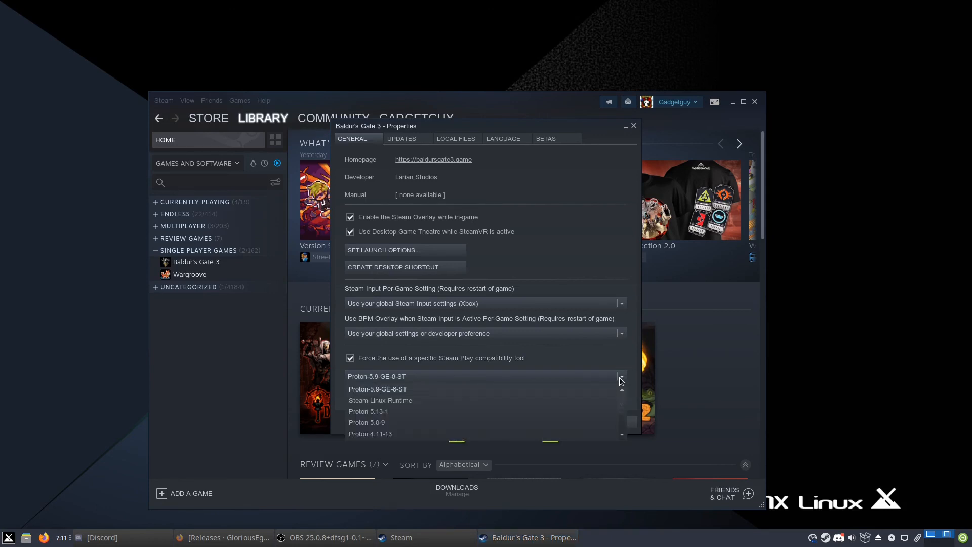
{"action": "mouse_move", "coordinate": [375, 395]}
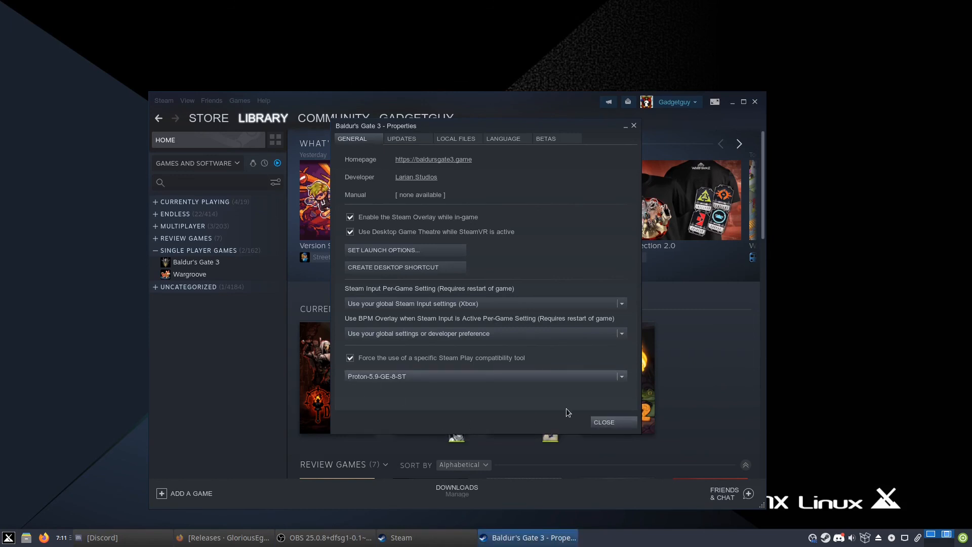
{"action": "left_click", "coordinate": [602, 421]}
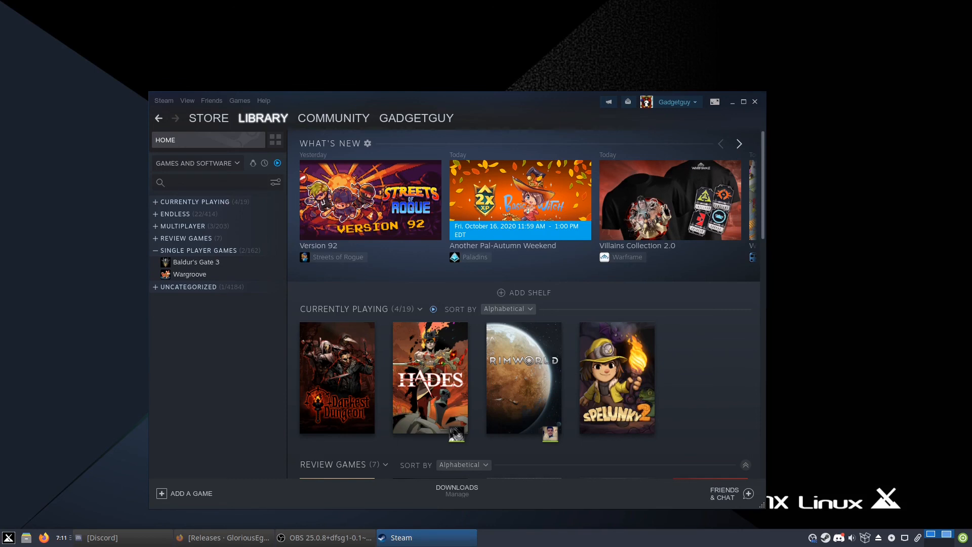
{"action": "mouse_move", "coordinate": [177, 402]}
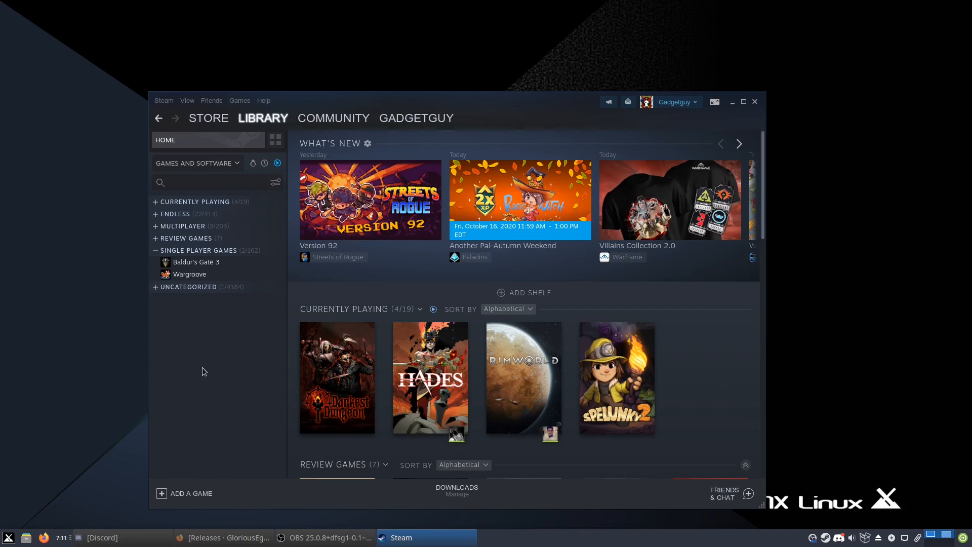
{"action": "scroll", "scroll_direction": "down", "scroll_amount": 3}
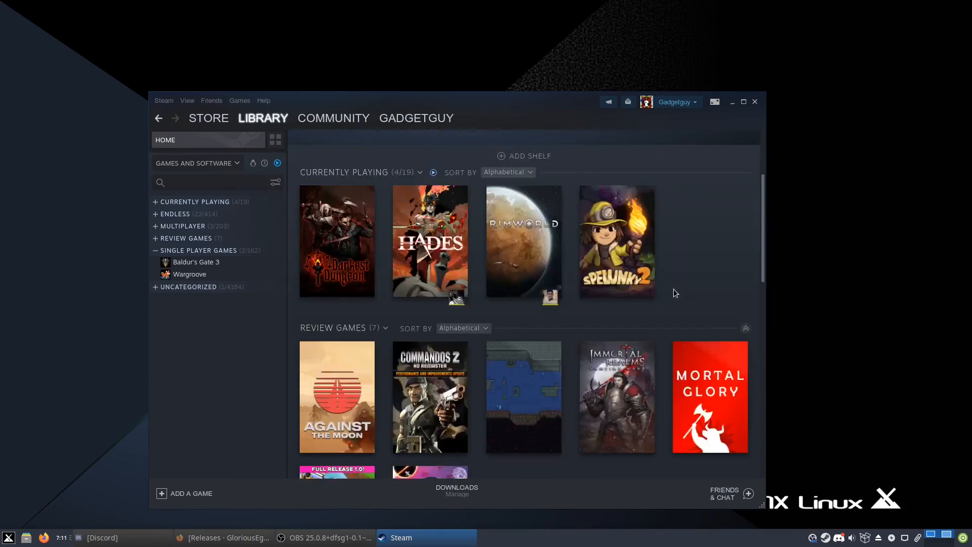